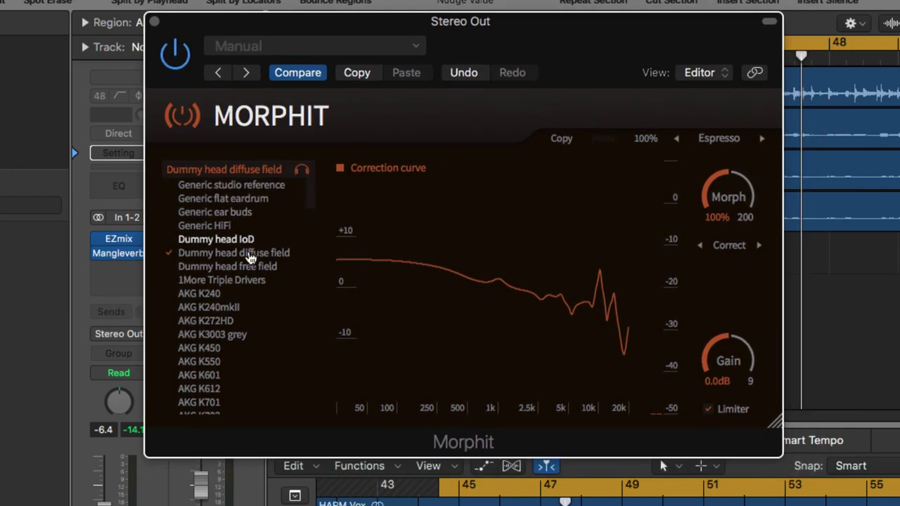
Step: Audition the Generic ear buds, Sony MDR7520 and Ultrasone HFI780 profiles, returning to Dummy head diffuse field
{"action": "left_click", "coordinate": [213, 335]}
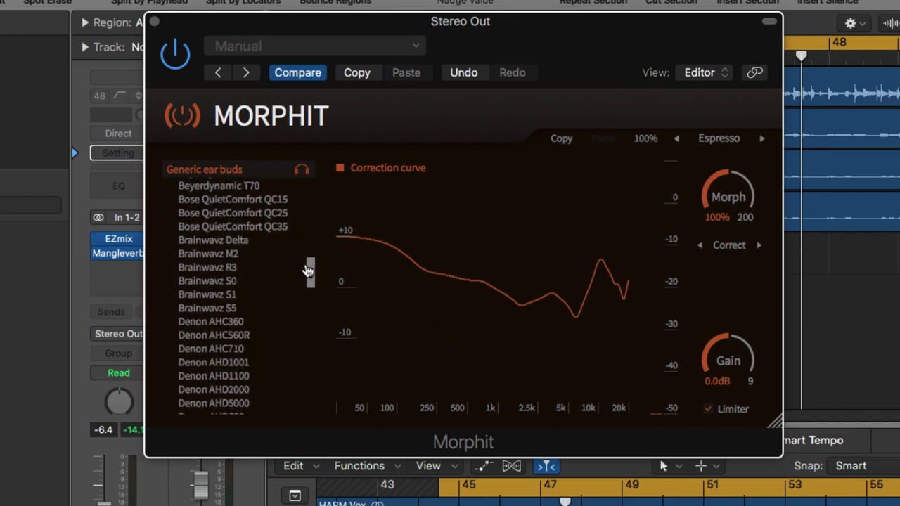
{"action": "scroll", "scroll_direction": "down", "scroll_amount": 3}
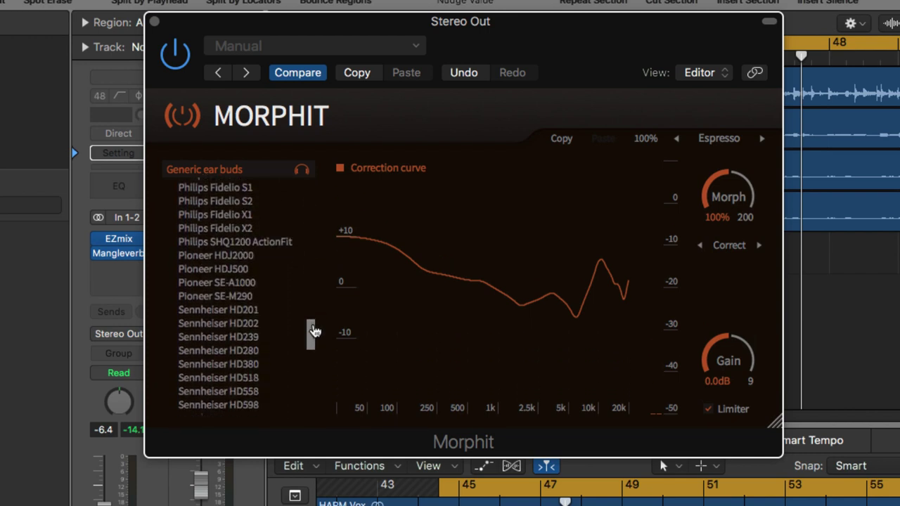
{"action": "scroll", "scroll_direction": "down", "scroll_amount": 3}
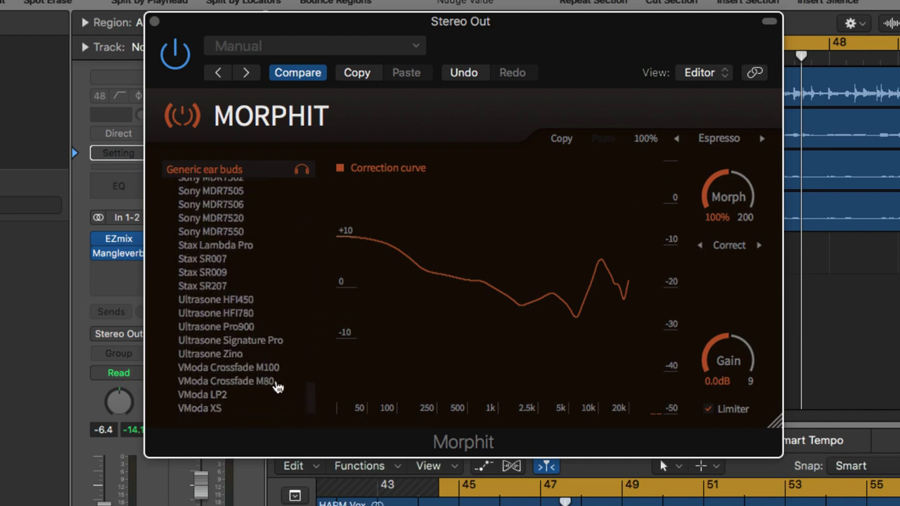
{"action": "left_click", "coordinate": [211, 218]}
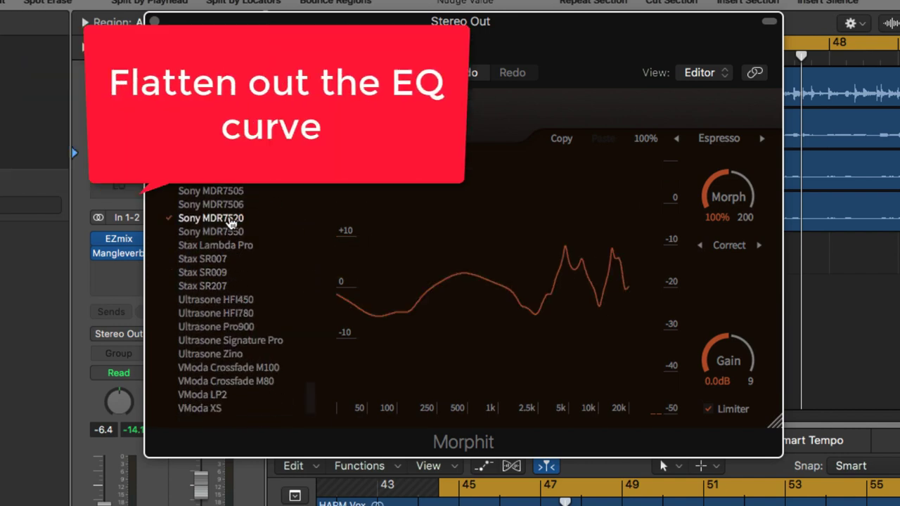
{"action": "left_click", "coordinate": [217, 312]}
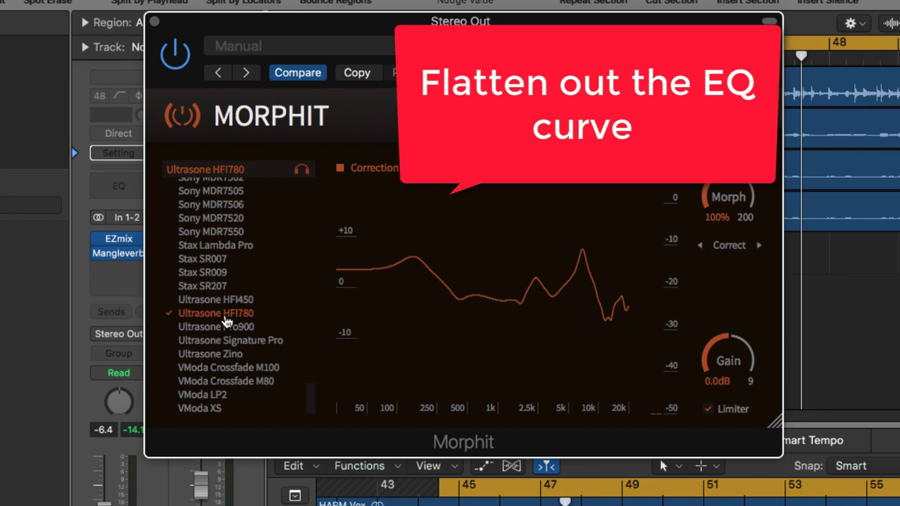
{"action": "left_click", "coordinate": [228, 367]}
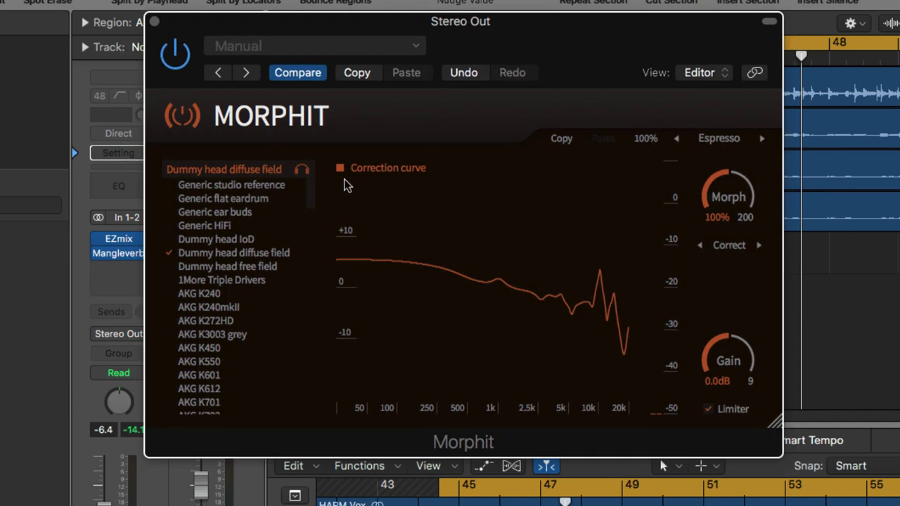
Step: Highlight the Calibrated headphones sentences about studio reference sound and correcting magnitude and phase
{"action": "left_click", "coordinate": [206, 320]}
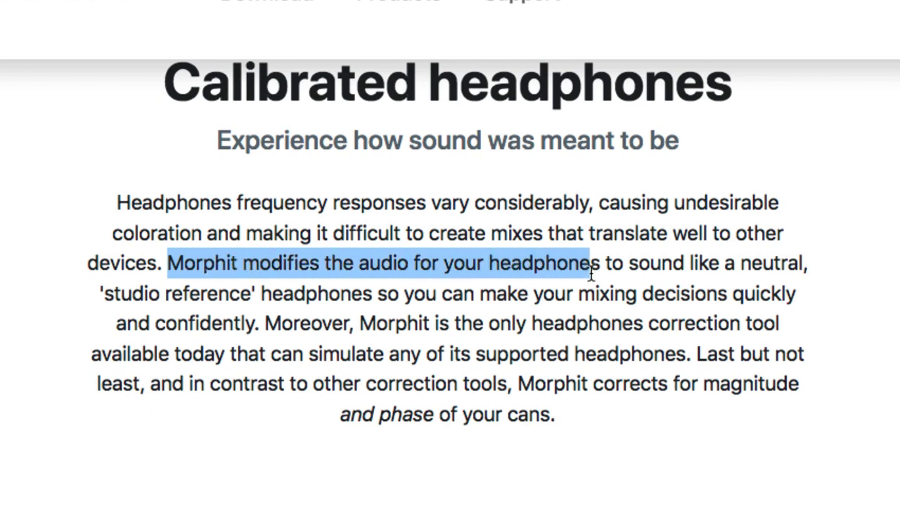
{"action": "left_click_drag", "start_coordinate": [590, 265], "coordinate": [316, 294]}
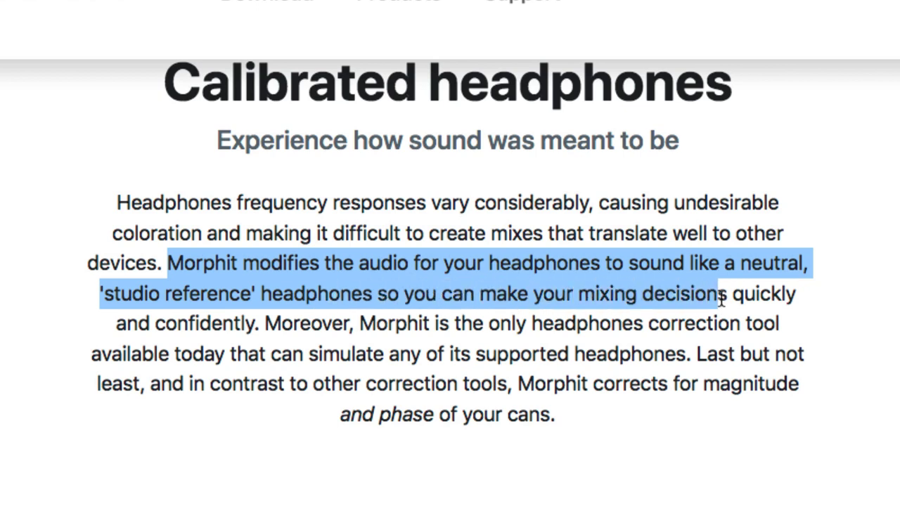
{"action": "left_click_drag", "start_coordinate": [720, 294], "coordinate": [264, 323]}
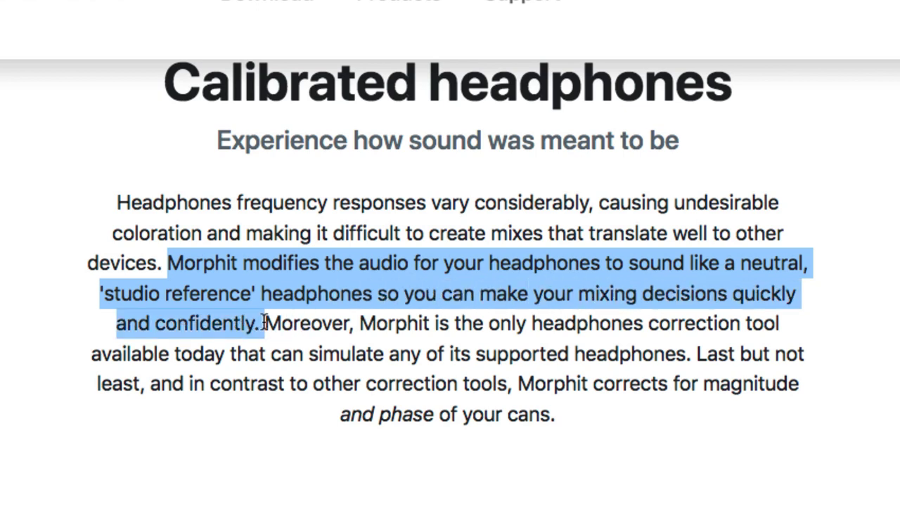
{"action": "left_click_drag", "start_coordinate": [518, 383], "coordinate": [554, 415]}
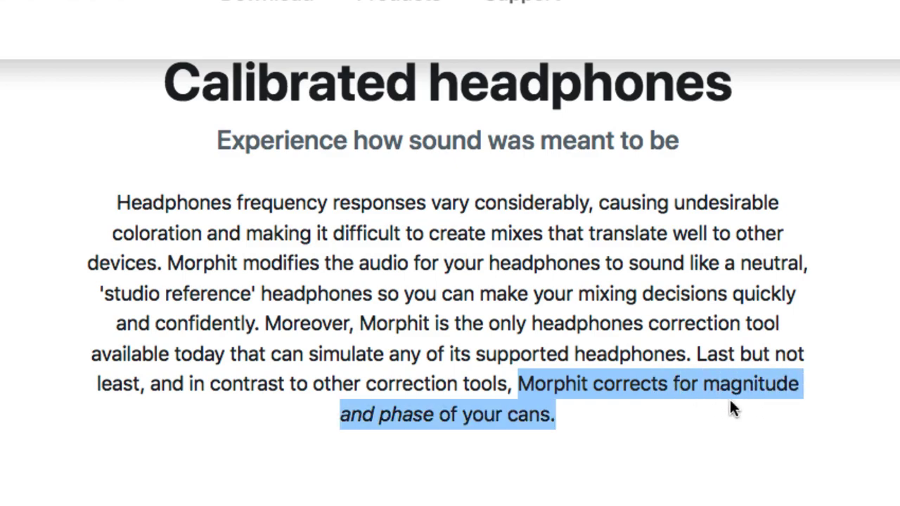
{"action": "mouse_move", "coordinate": [733, 420]}
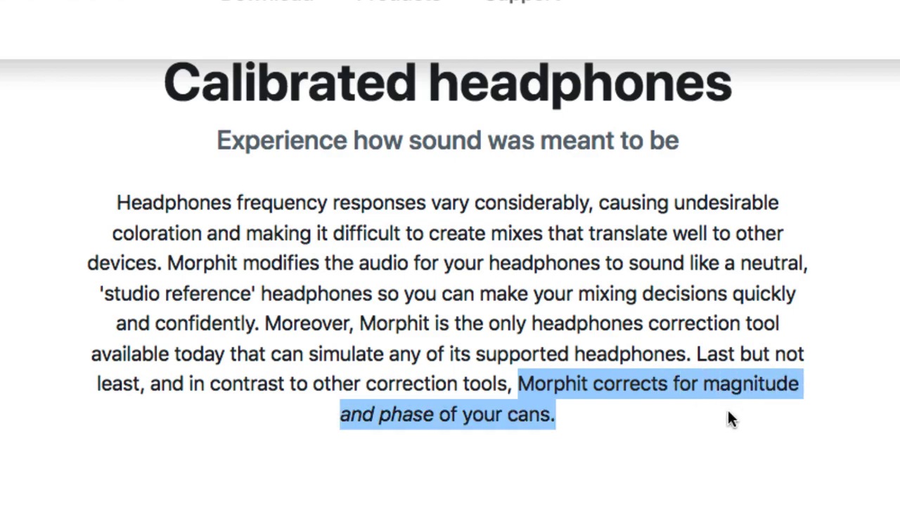
{"action": "scroll", "scroll_direction": "down", "scroll_amount": 3}
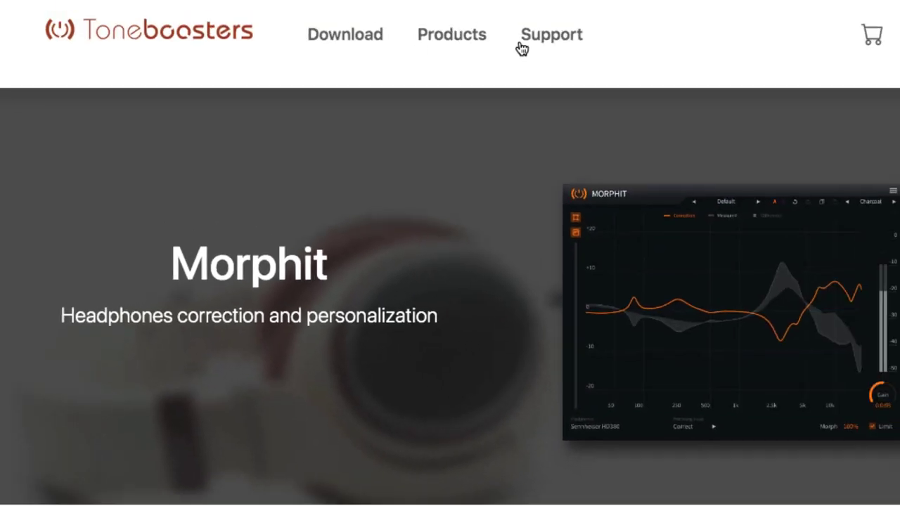
Step: Expand the FAQ answer on older legacy v3 plug-ins with its BusTools and TrackEssentials installer links
{"action": "left_click", "coordinate": [552, 34]}
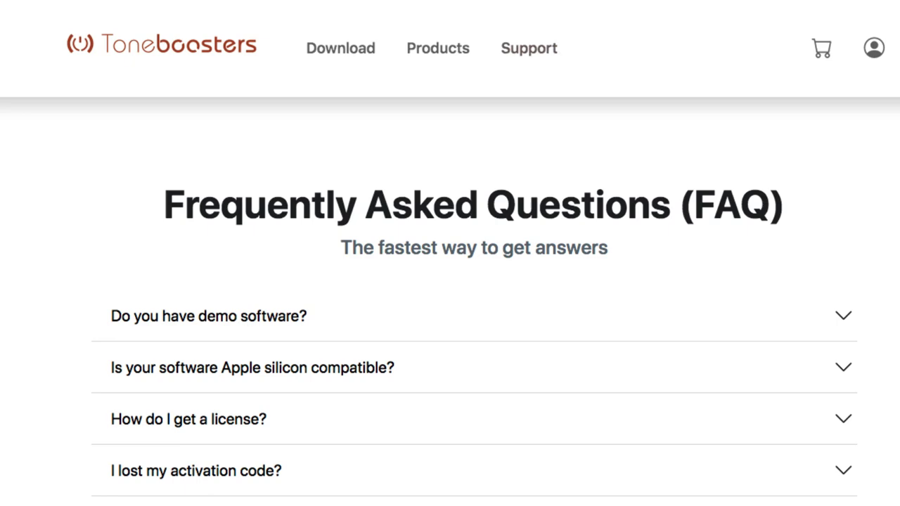
{"action": "scroll", "scroll_direction": "down", "scroll_amount": 3}
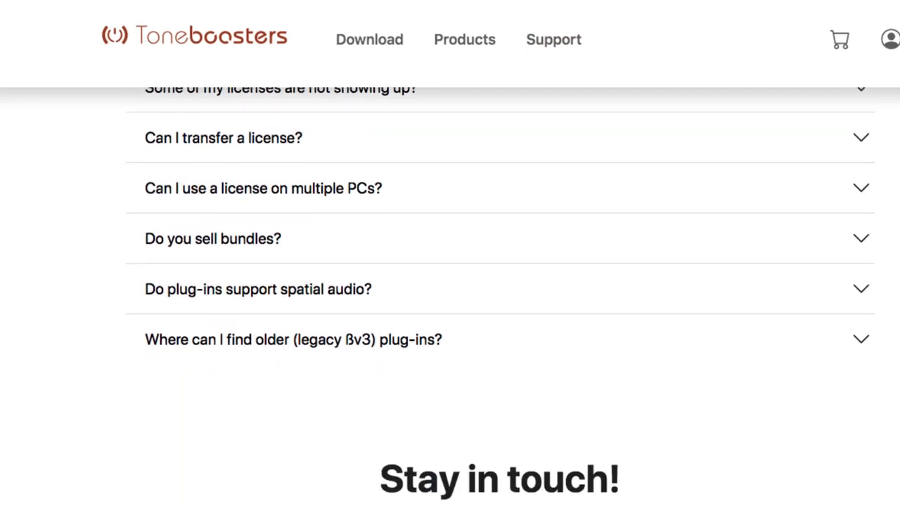
{"action": "left_click", "coordinate": [292, 339]}
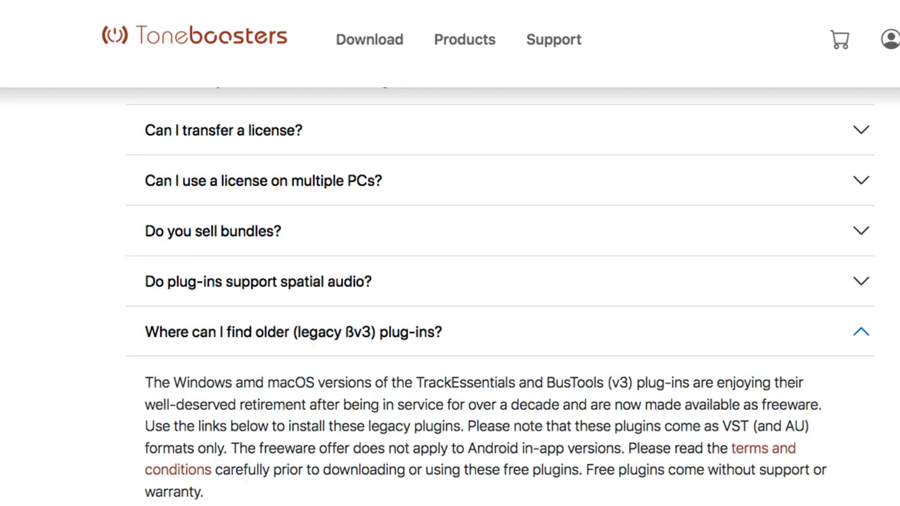
{"action": "scroll", "scroll_direction": "down", "scroll_amount": 3}
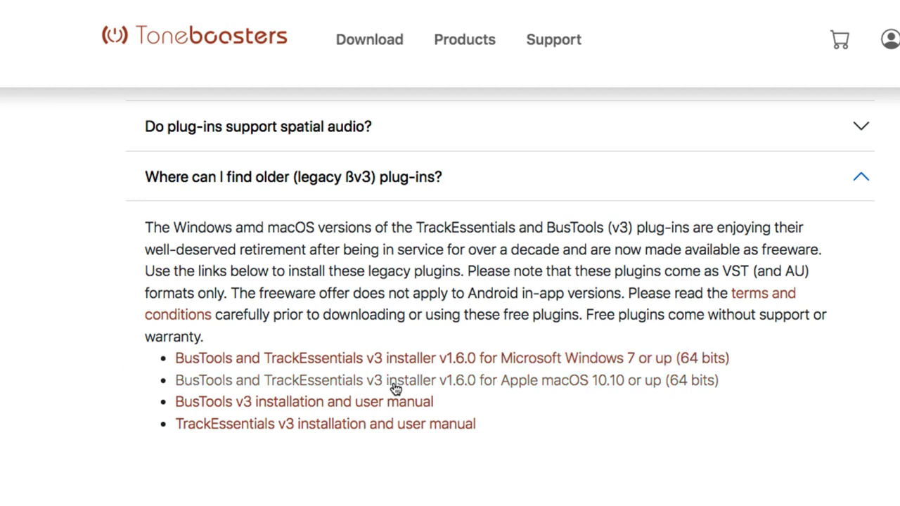
{"action": "mouse_move", "coordinate": [411, 386]}
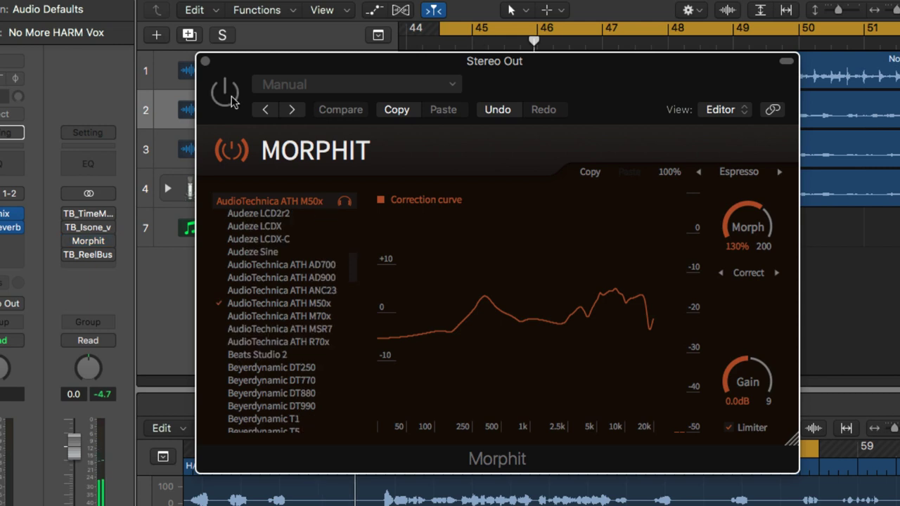
Step: Keep AudioTechnica ATH M50x active in Logic's Stereo Out Morphit with Morph at 100%
{"action": "left_click", "coordinate": [225, 92]}
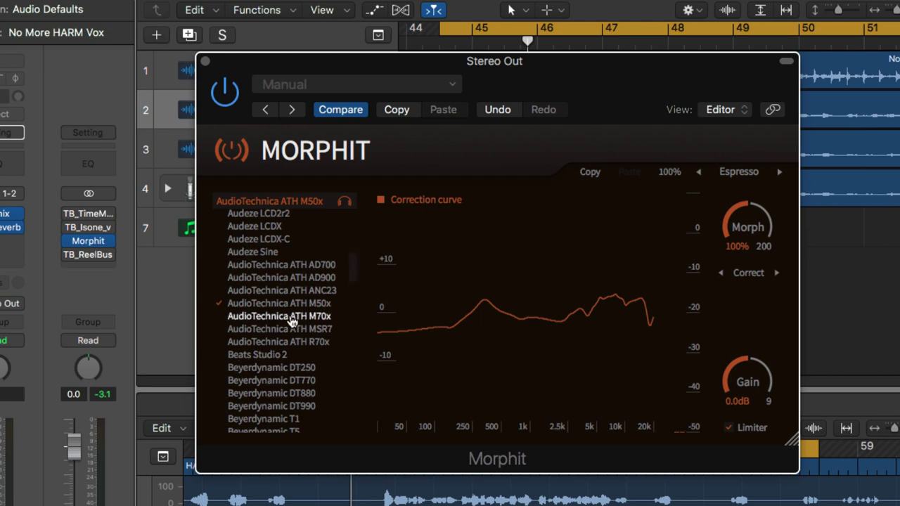
Step: Audition Generic HiFi, flat eardrum and ear buds targets, then settle on Dummy head diffuse field
{"action": "scroll", "scroll_direction": "down", "scroll_amount": 3}
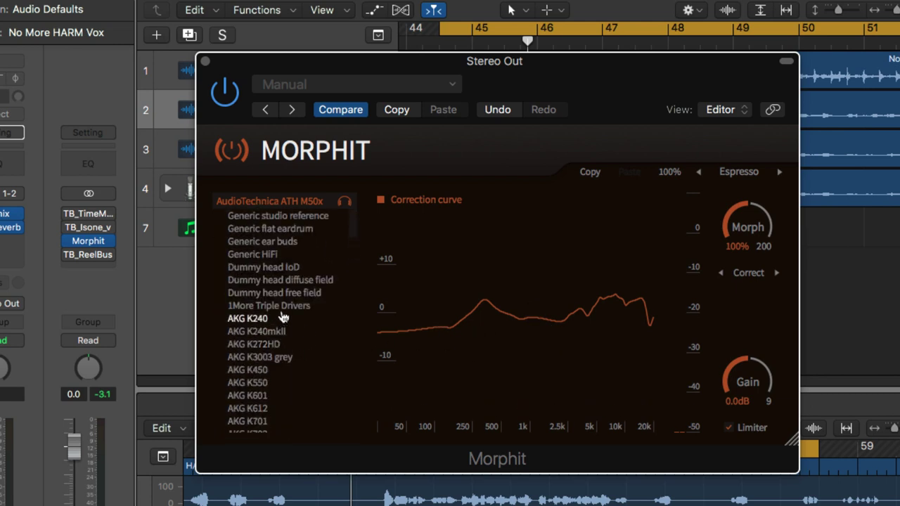
{"action": "left_click", "coordinate": [253, 253]}
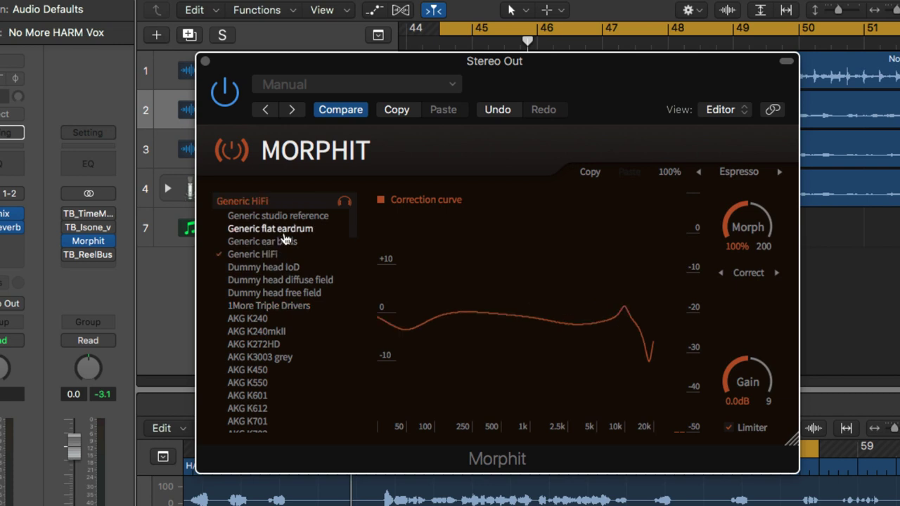
{"action": "left_click", "coordinate": [270, 228]}
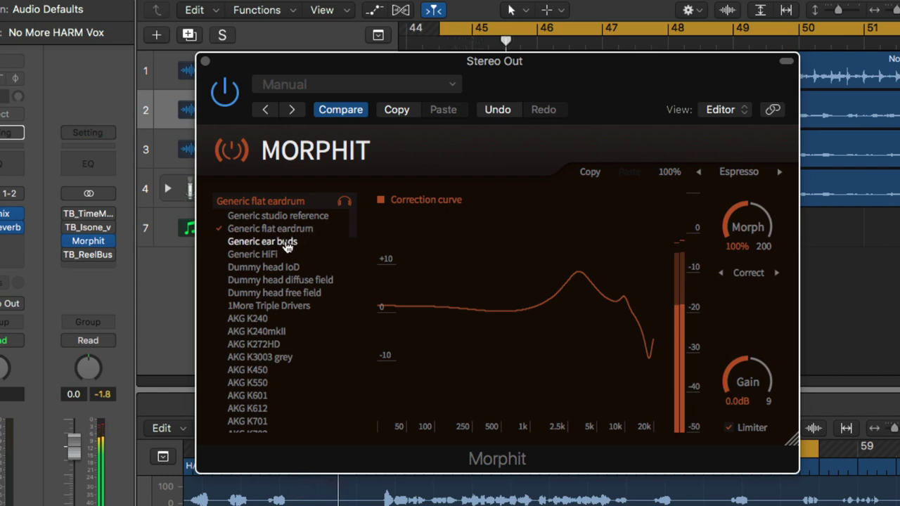
{"action": "left_click", "coordinate": [262, 242]}
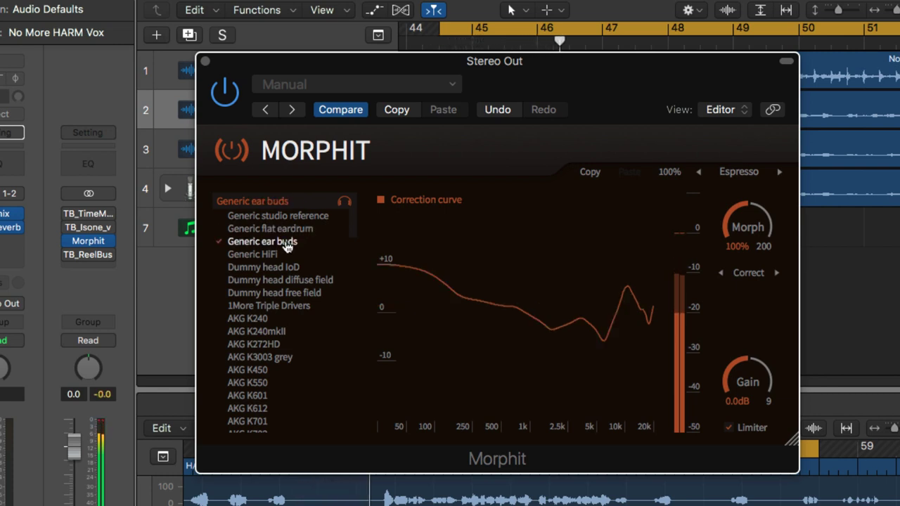
{"action": "left_click", "coordinate": [252, 254]}
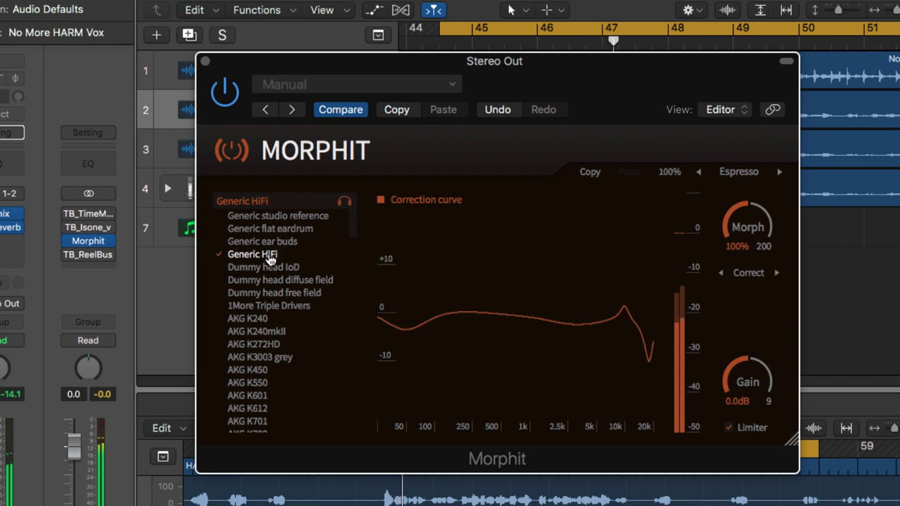
{"action": "left_click", "coordinate": [270, 228]}
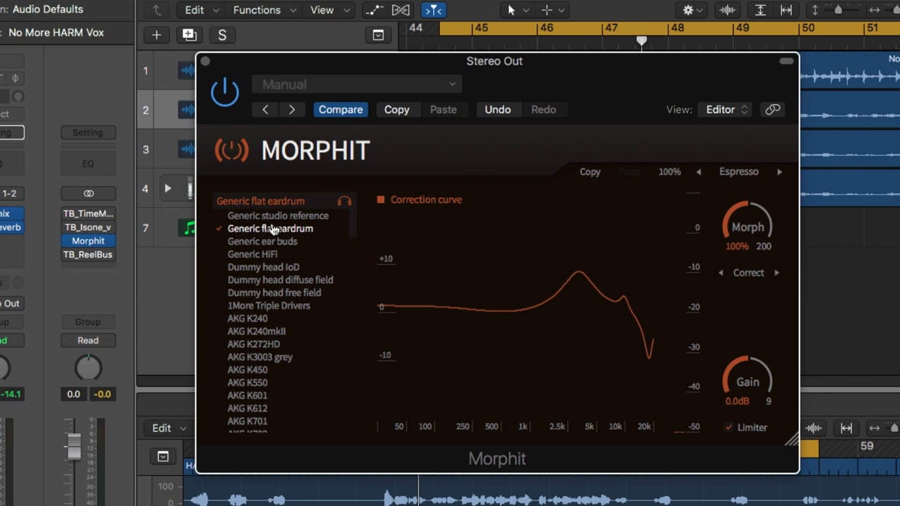
{"action": "left_click", "coordinate": [280, 280]}
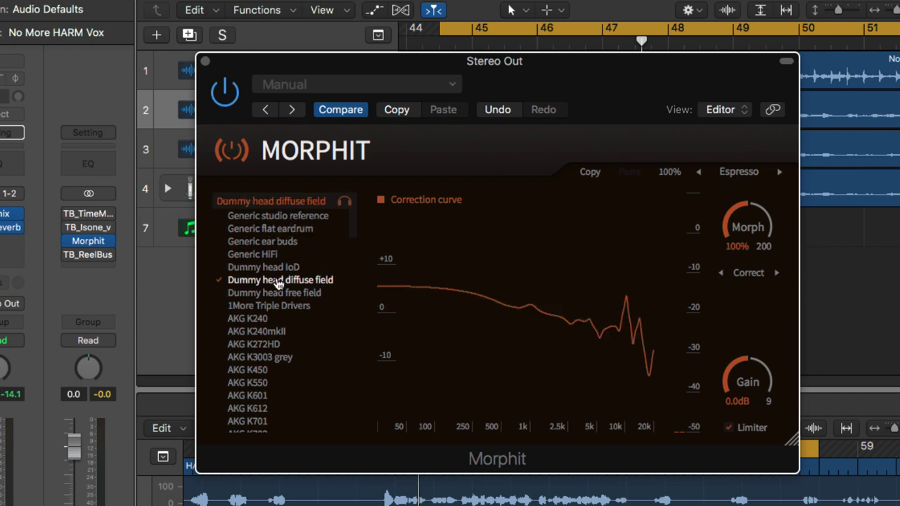